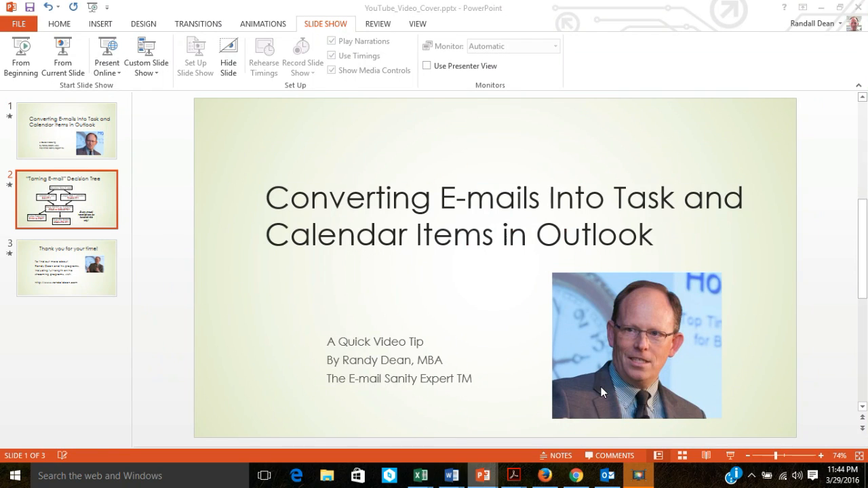
Step: Switch from the PowerPoint title slide to the Outlook inbox showing the test e-mail
click(67, 199)
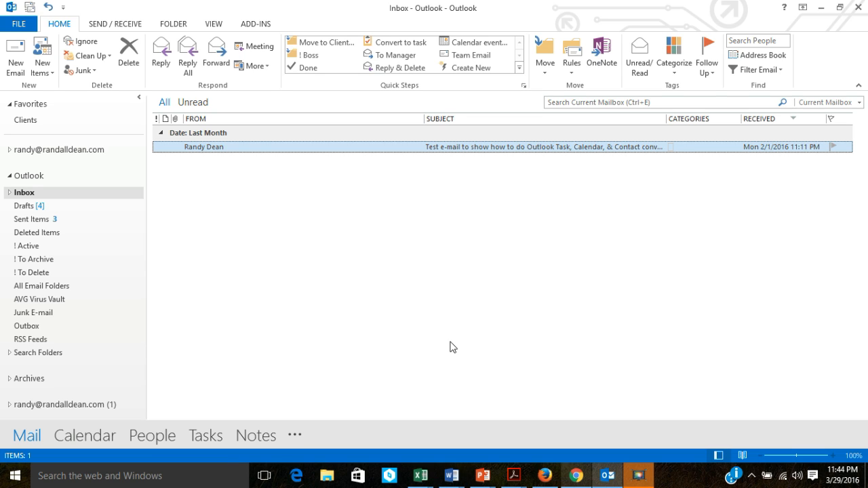
mouse_move(361, 205)
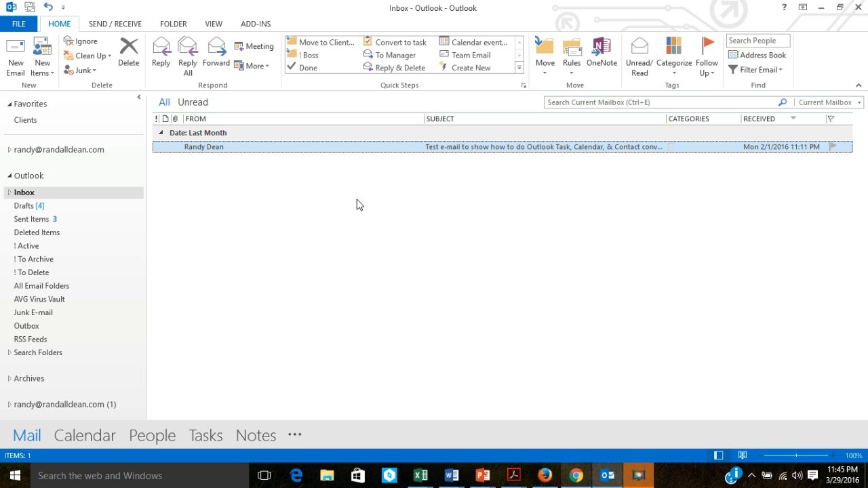
mouse_move(329, 179)
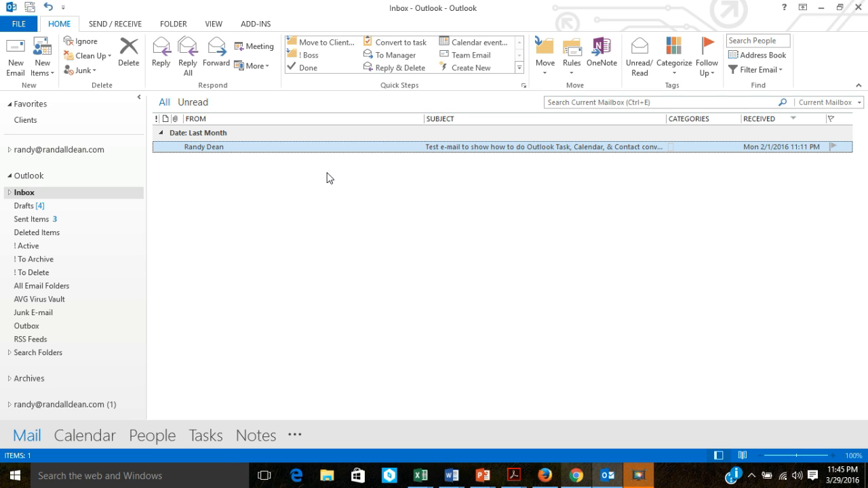
mouse_move(301, 158)
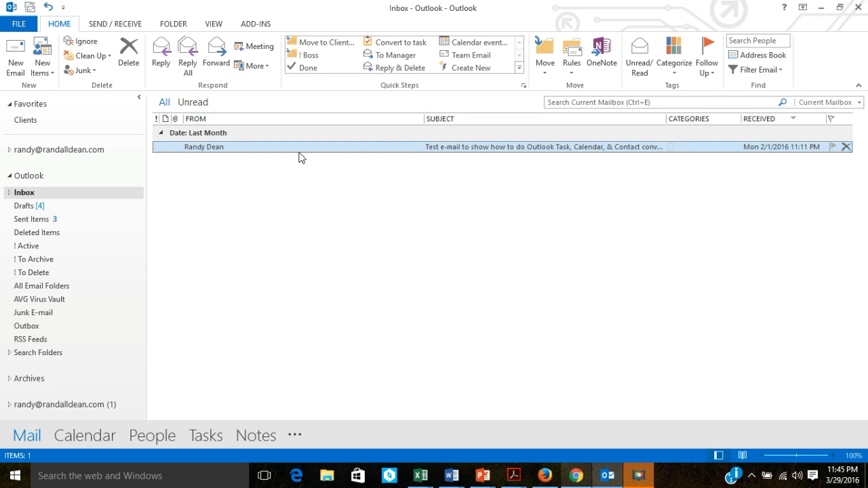
mouse_move(299, 150)
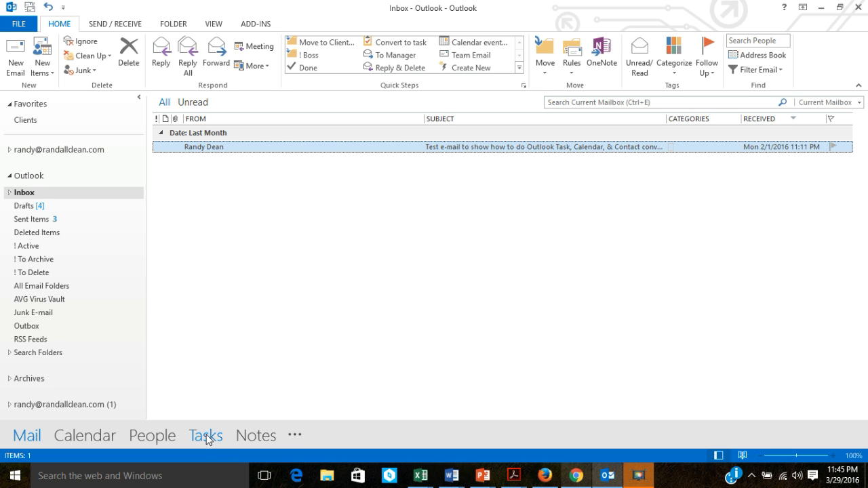
Step: Convert the test e-mail into a task and prefix its subject with 'Show how to conv--'
click(396, 42)
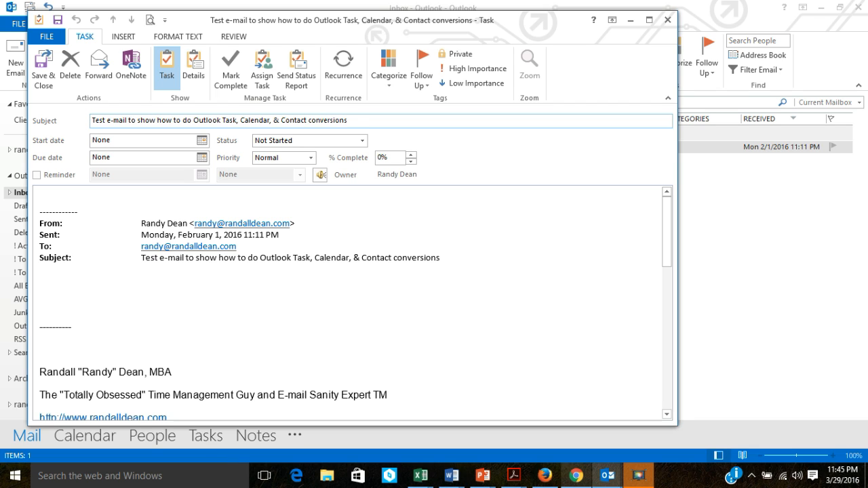
text(Show how to convert e-mails to Task)
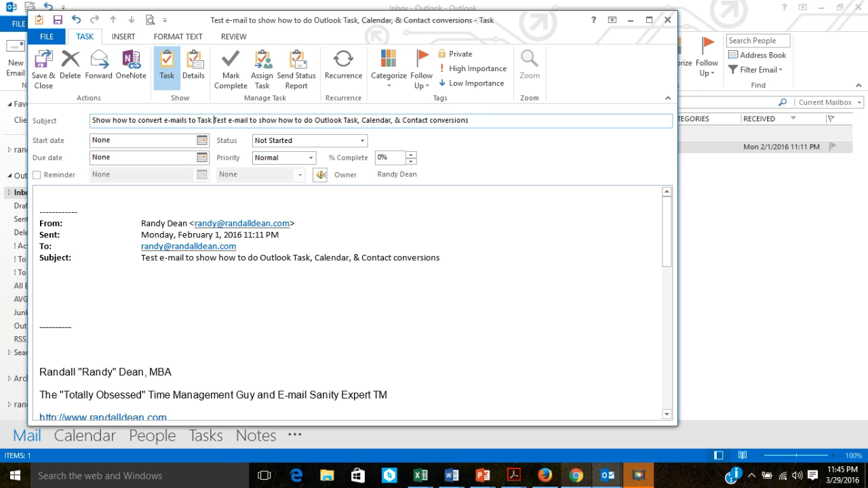
text(--)
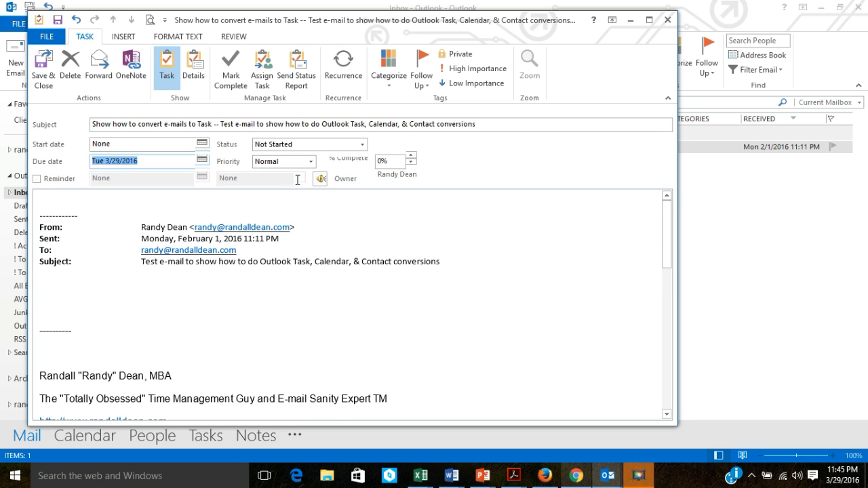
Step: Set the task priority to High and add the Mktg/PR and RD Web Site categories
click(311, 170)
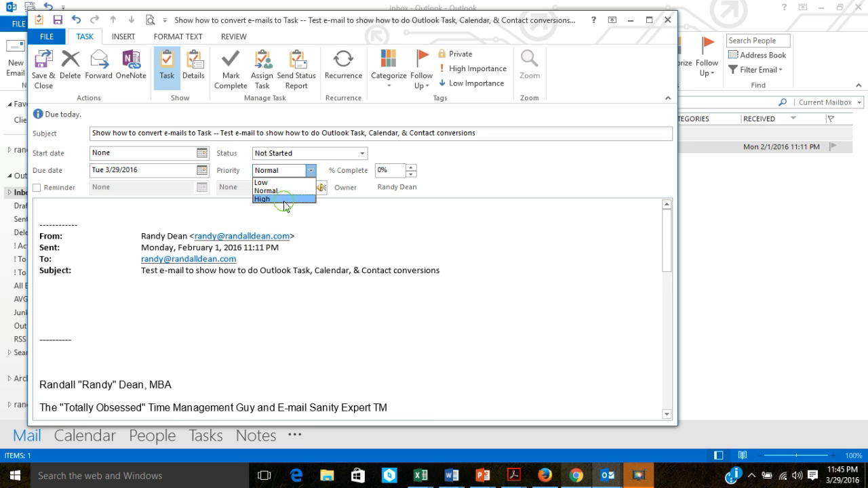
click(263, 199)
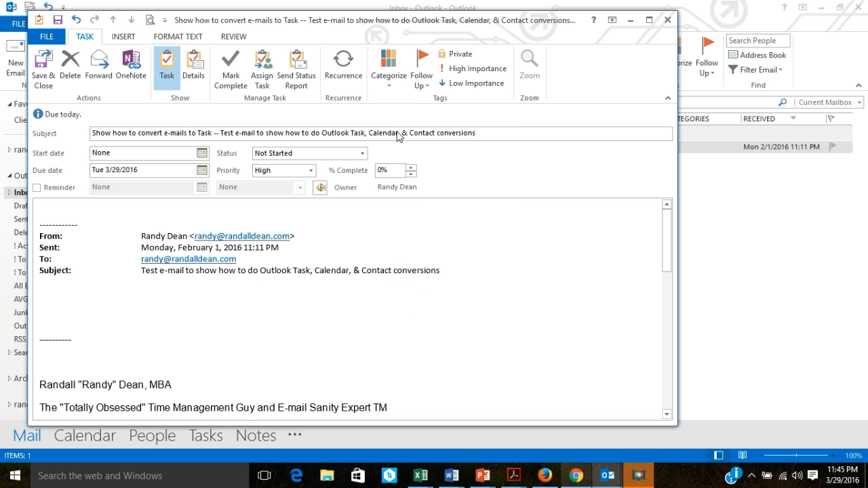
click(388, 61)
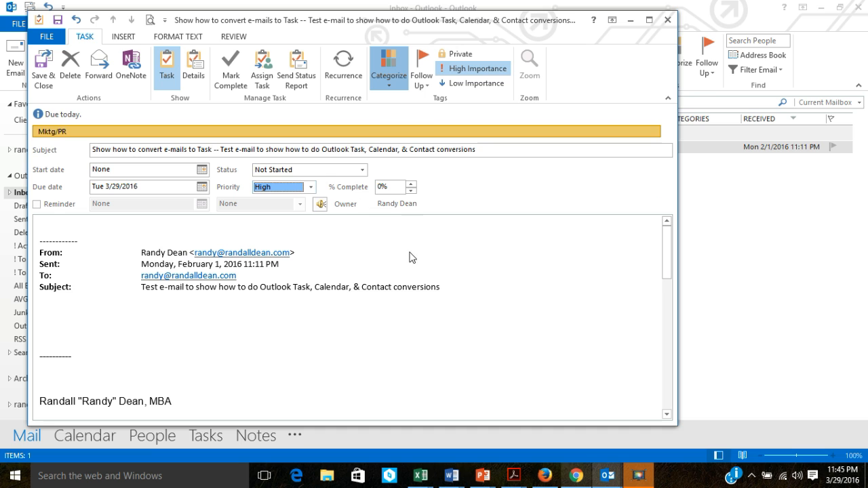
click(388, 64)
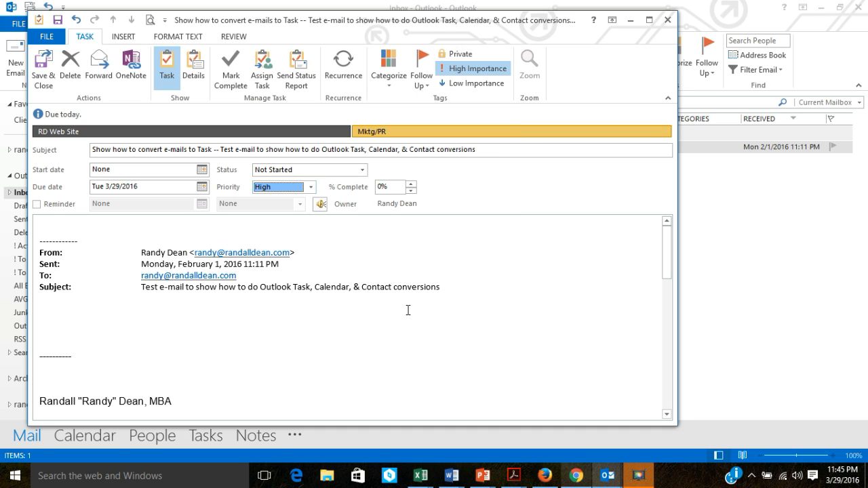
scroll(down, 3)
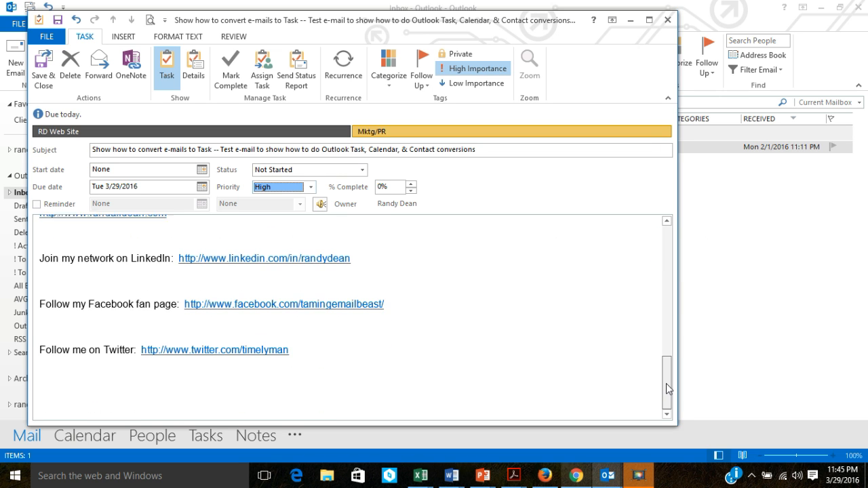
scroll(up, 3)
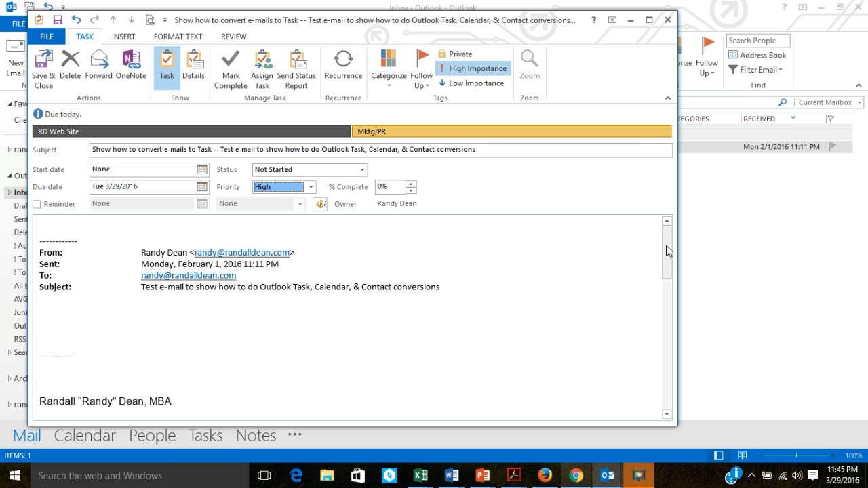
mouse_move(519, 107)
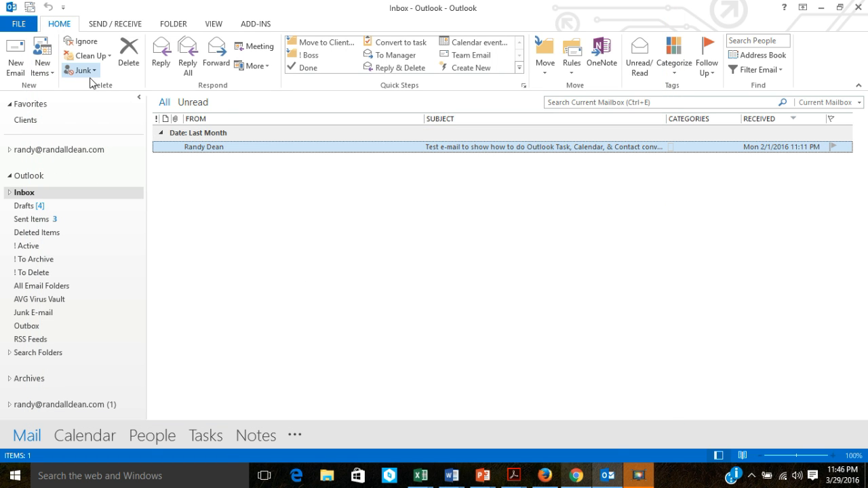
mouse_move(226, 151)
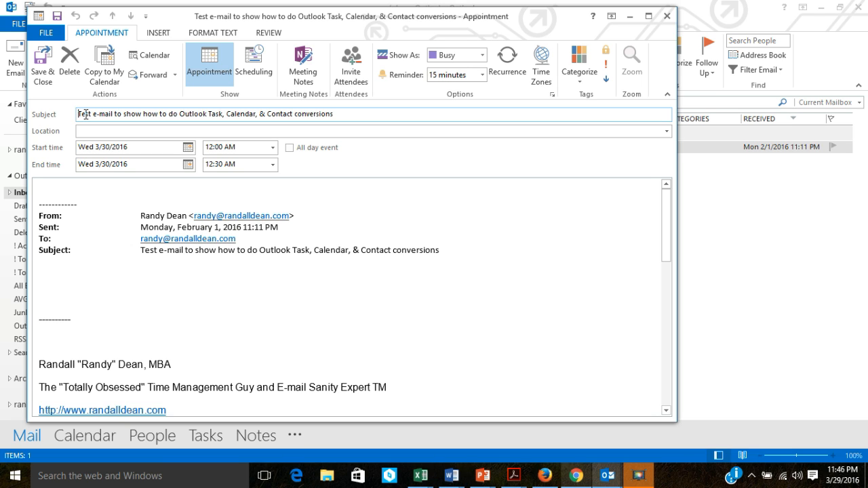
Step: Draft an appointment from the e-mail at the home office, moved to Thursday 3/31/2016
text(Show how to convert e-mail to calendar --)
click(373, 131)
text(Conme)
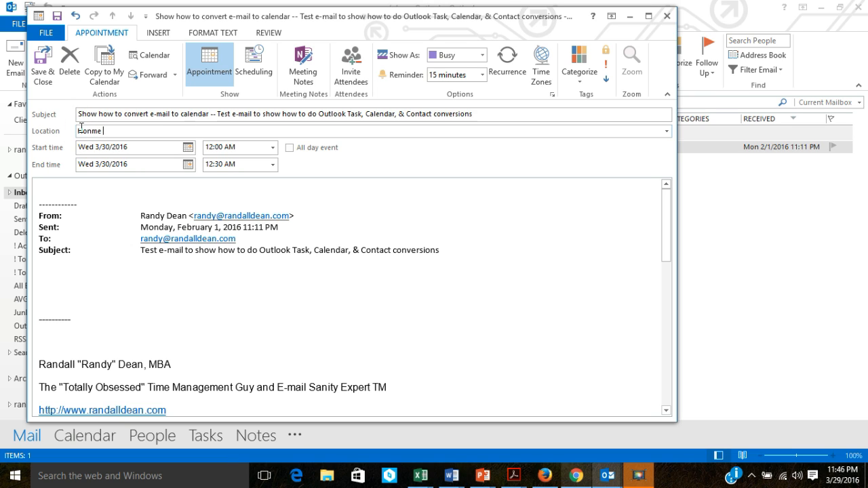
text(Office East Lansing)
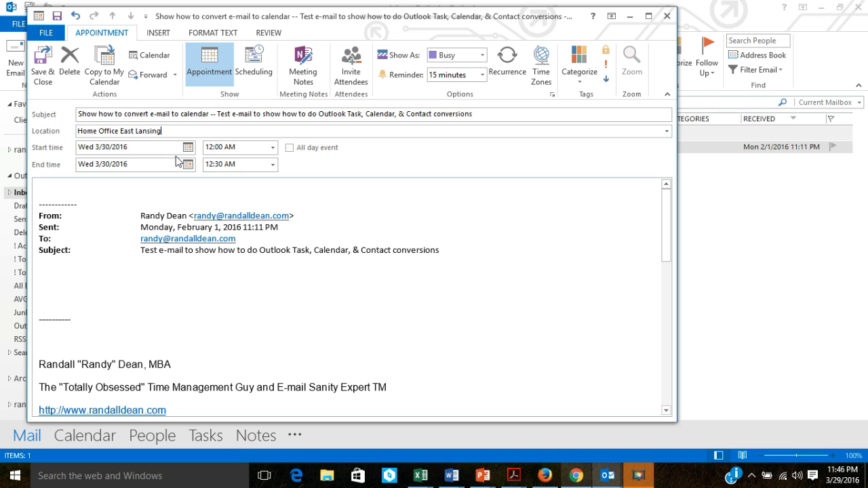
click(188, 147)
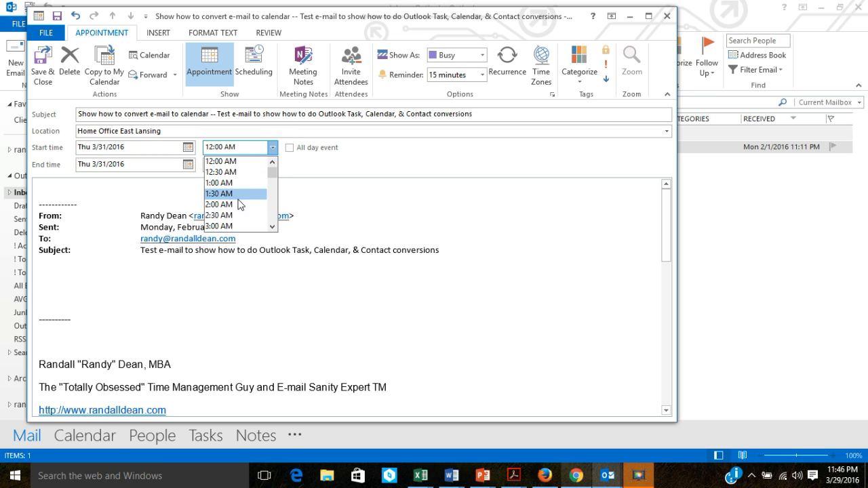
Step: Close the appointment window without saving changes
scroll(down, 3)
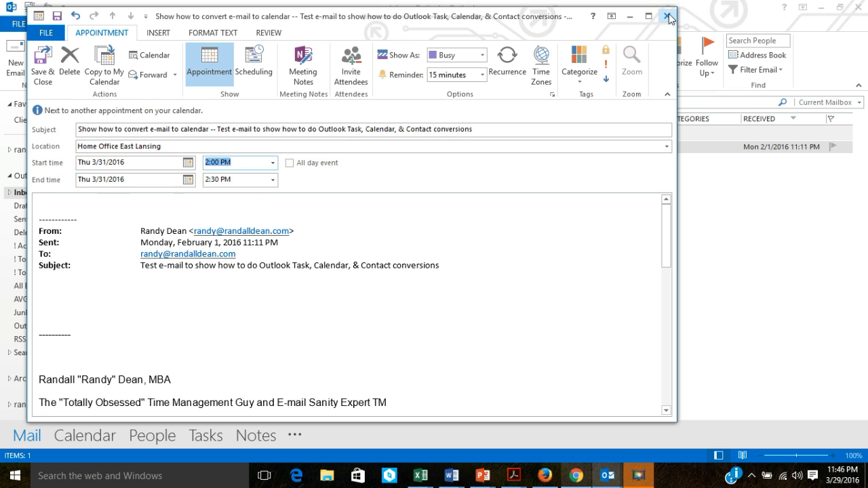
click(668, 16)
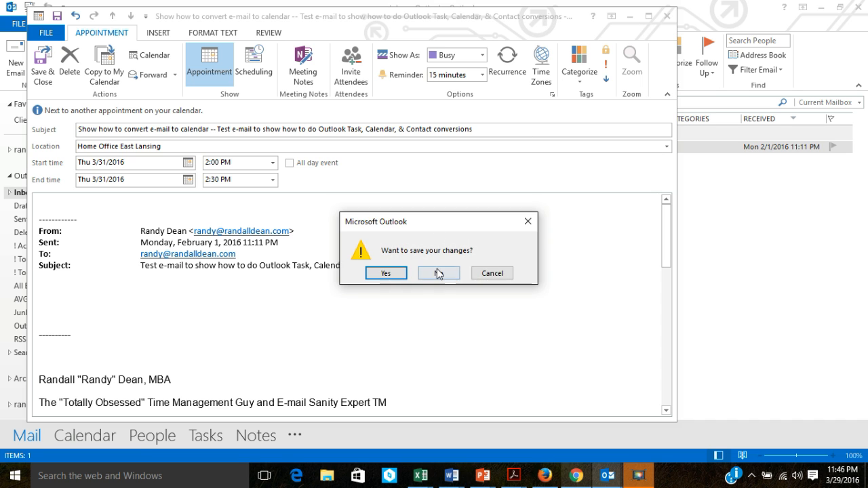
click(438, 273)
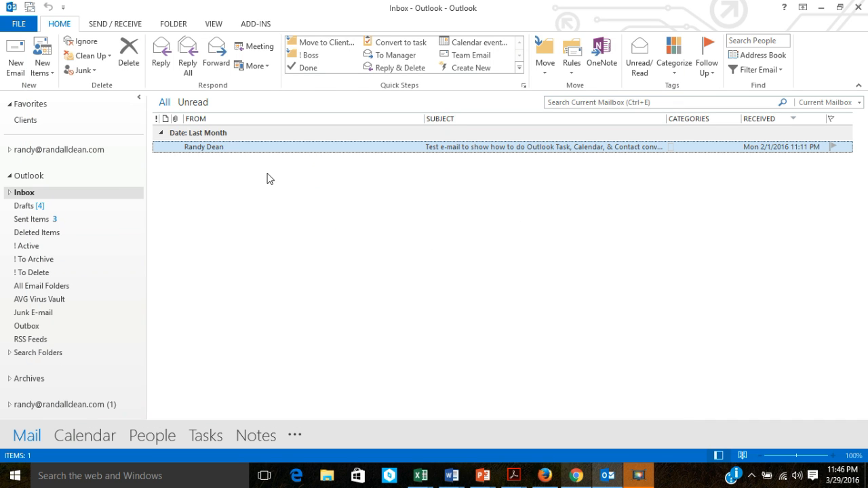
mouse_move(214, 148)
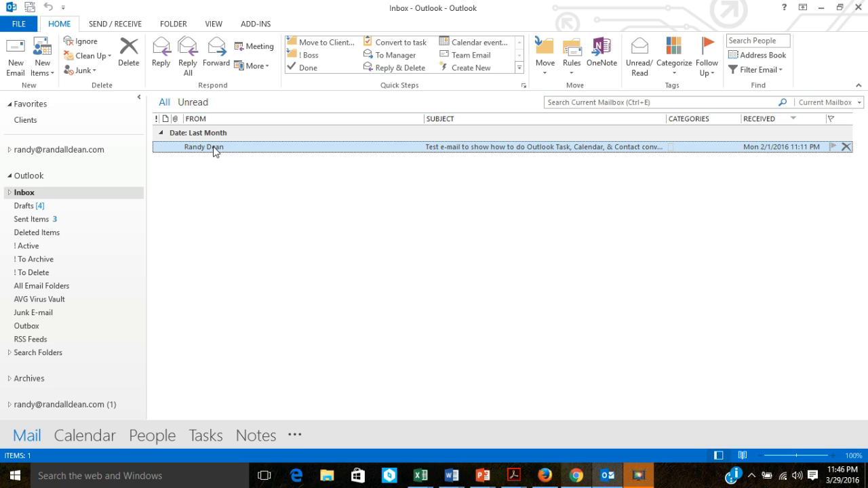
mouse_move(227, 152)
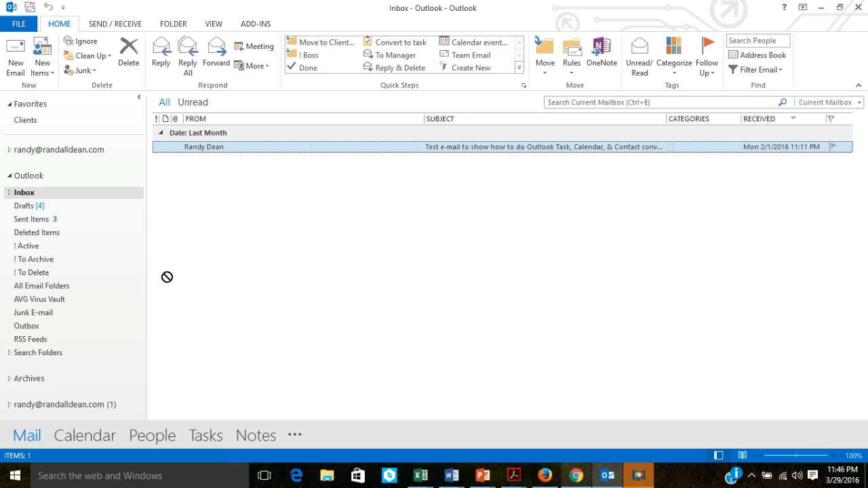
mouse_move(151, 435)
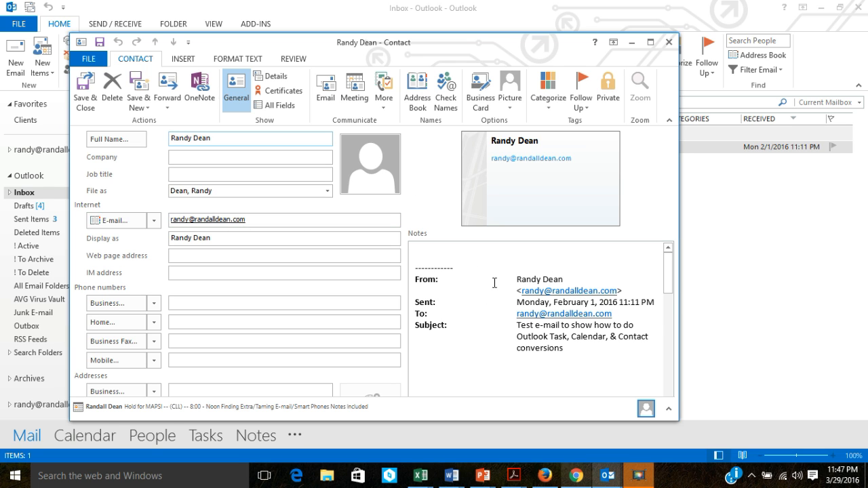
scroll(down, 3)
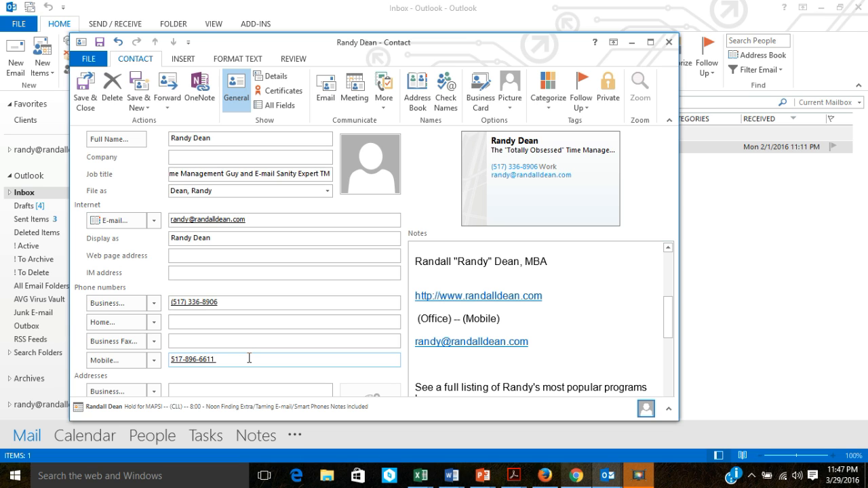
mouse_move(669, 42)
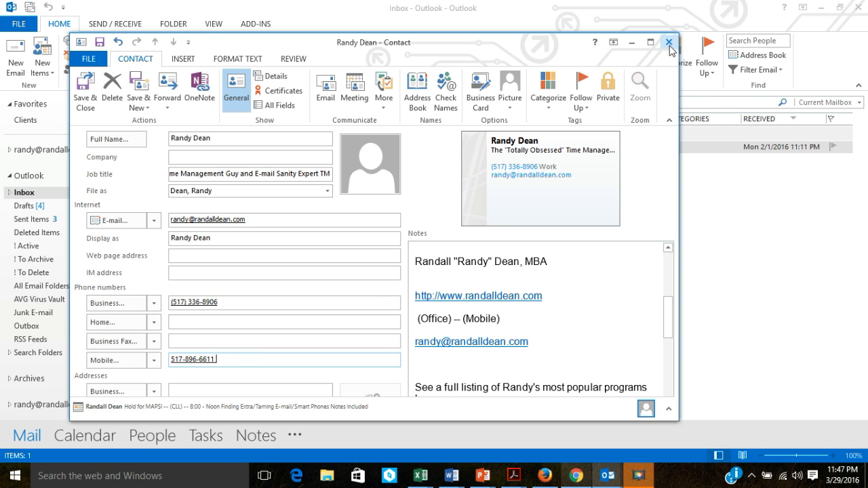
click(669, 42)
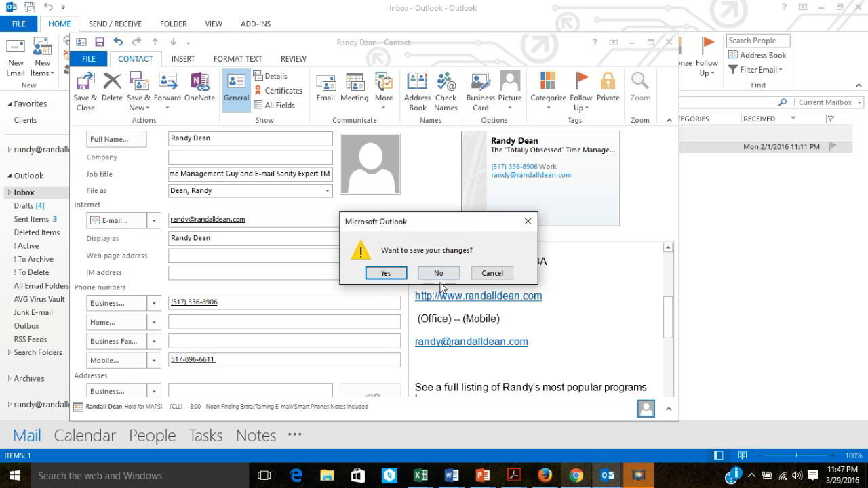
click(438, 272)
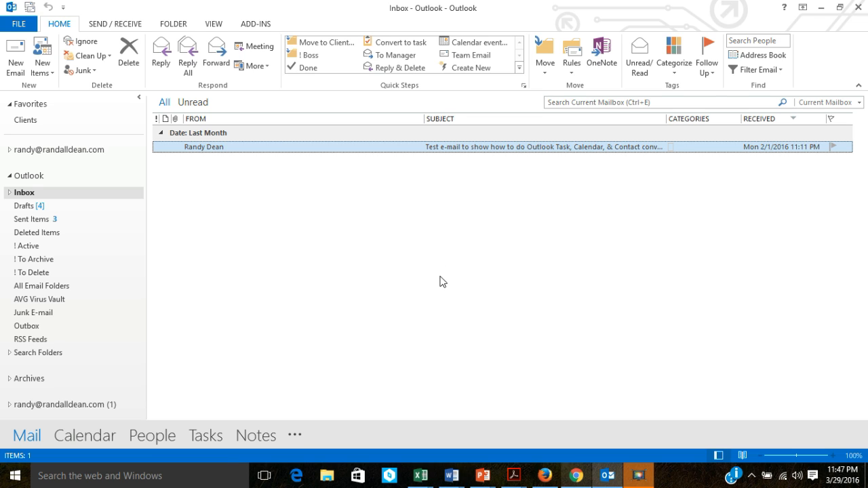
mouse_move(401, 95)
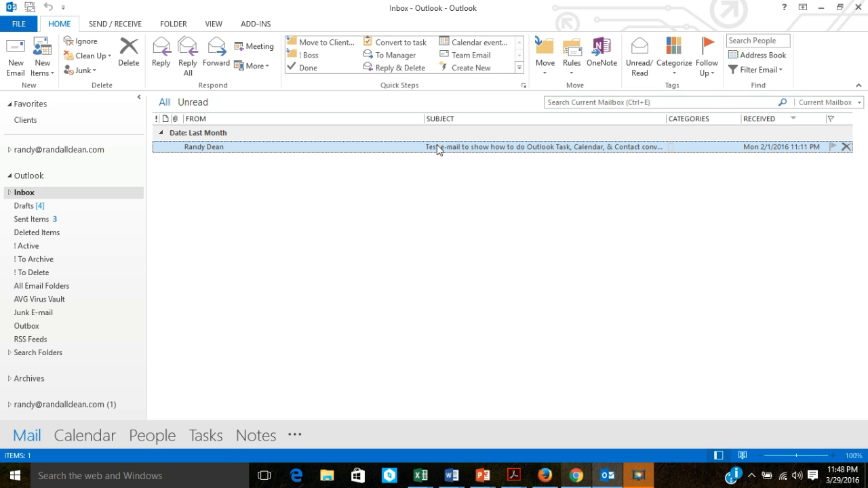
click(440, 147)
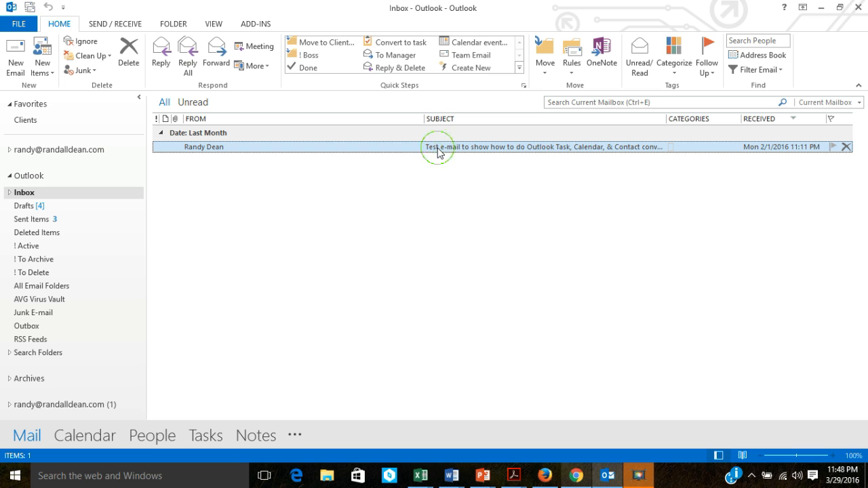
mouse_move(400, 42)
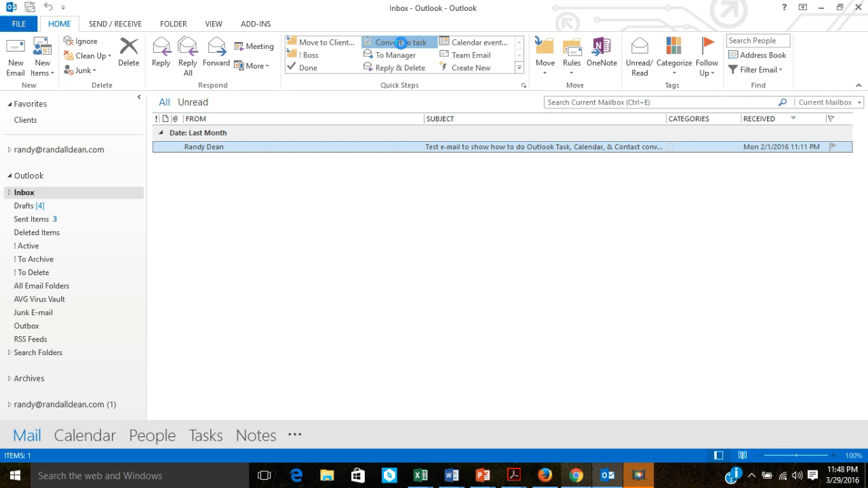
click(398, 41)
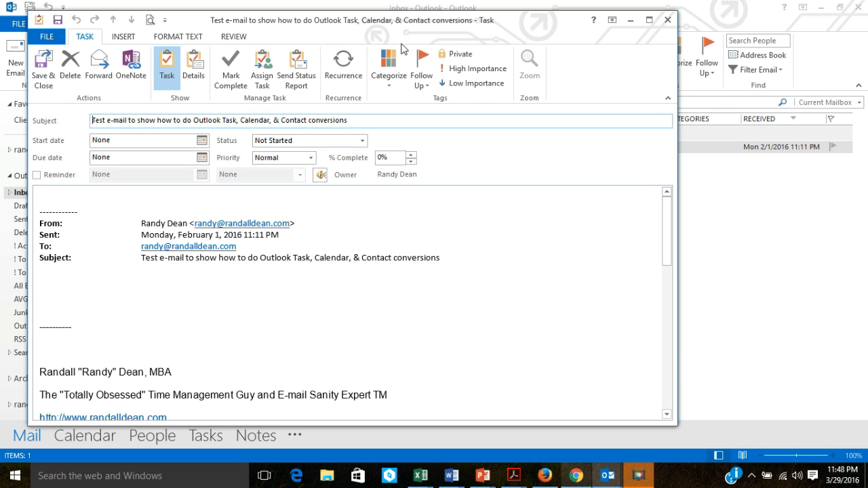
mouse_move(403, 51)
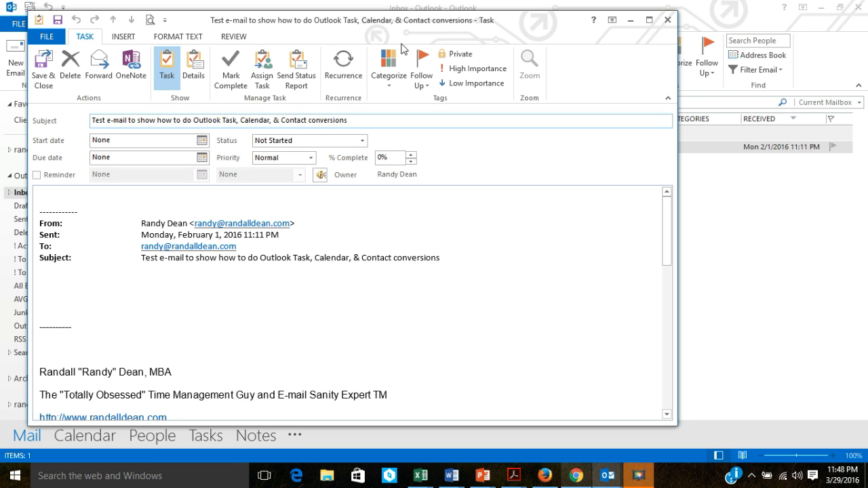
mouse_move(613, 36)
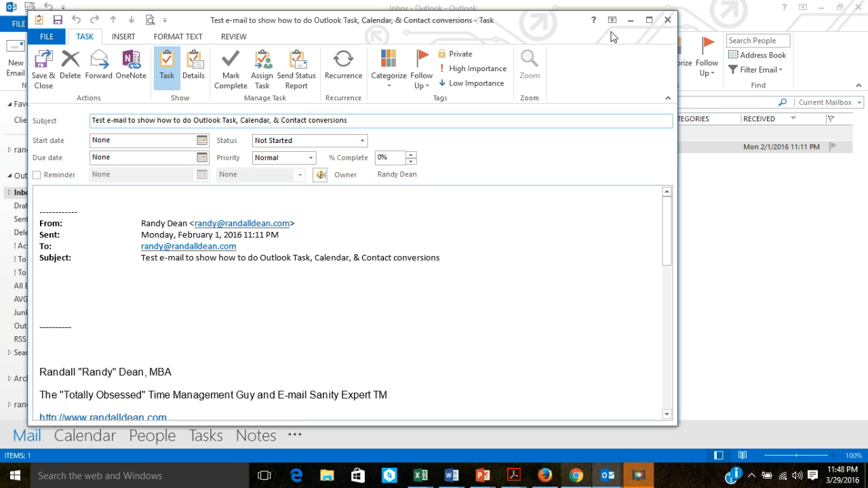
click(667, 20)
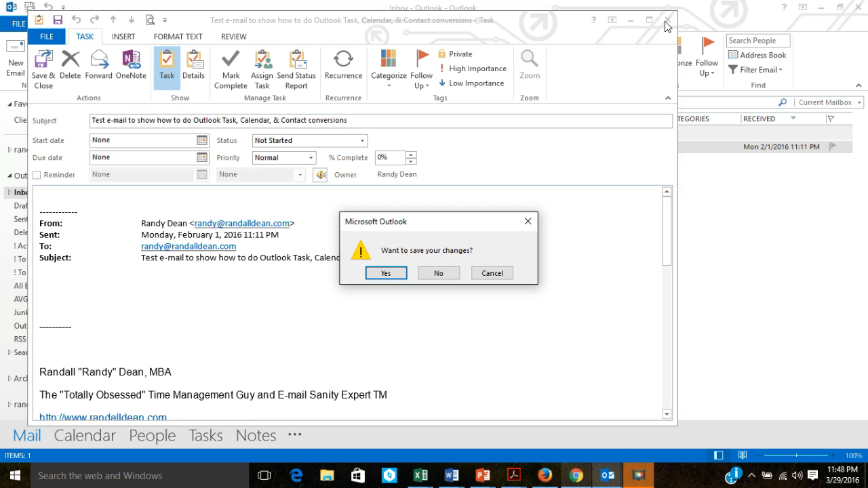
click(438, 273)
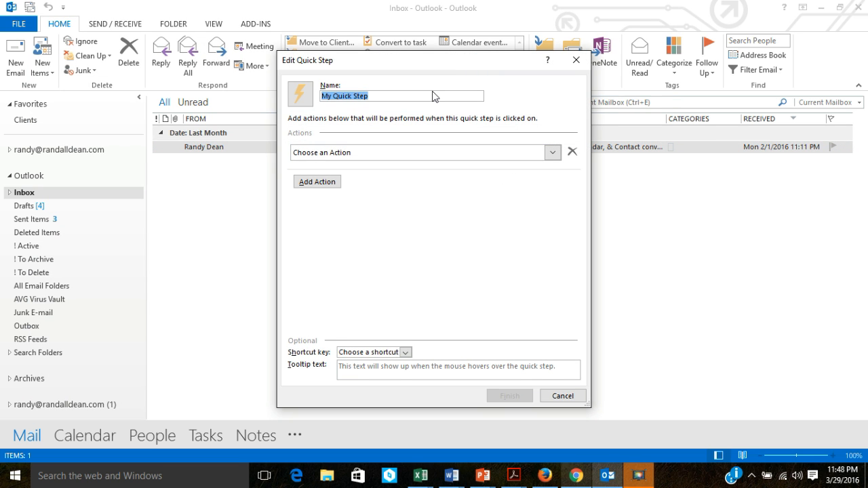
Step: Name the Quick Step 'Convert to Calendar', set it to create an appointment with the message text, and finish
text(Convert)
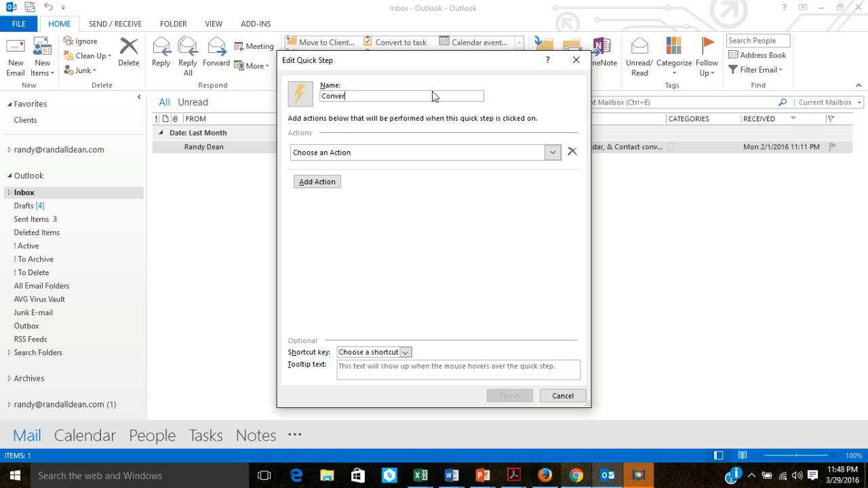
text(to Calendar)
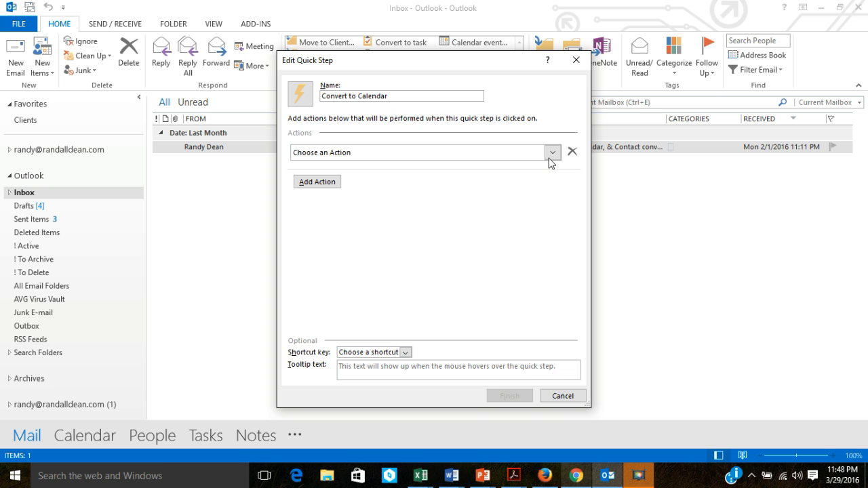
click(552, 152)
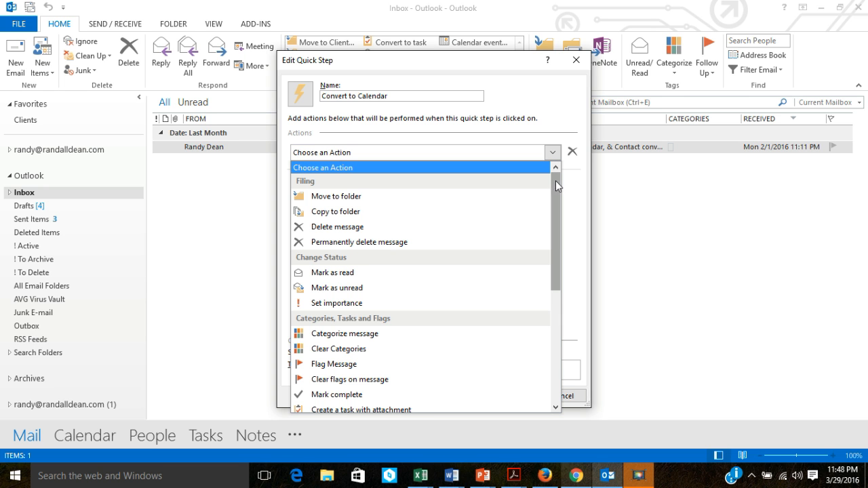
scroll(down, 3)
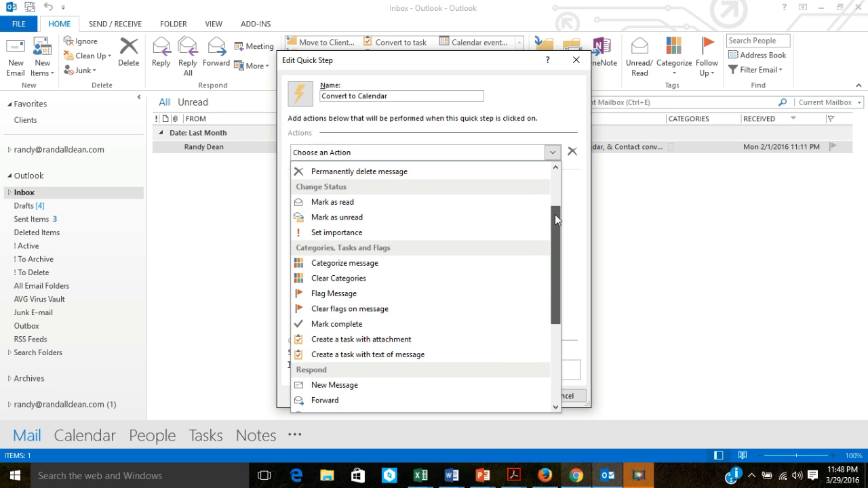
scroll(down, 3)
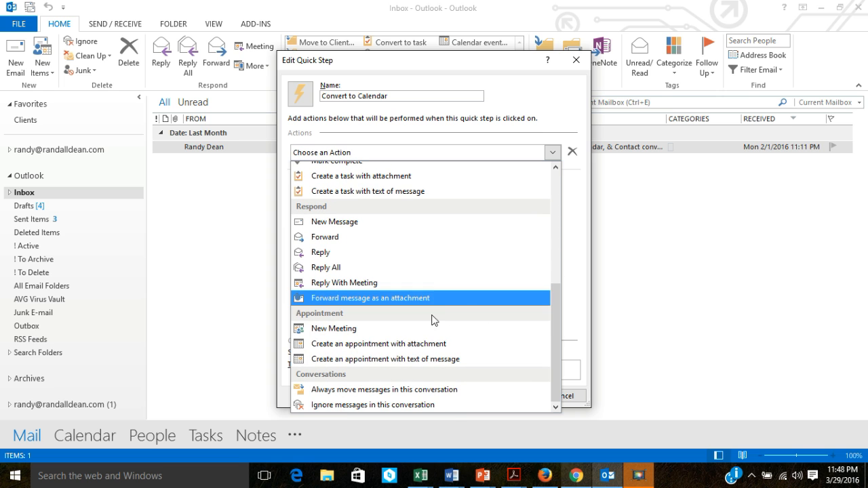
click(386, 359)
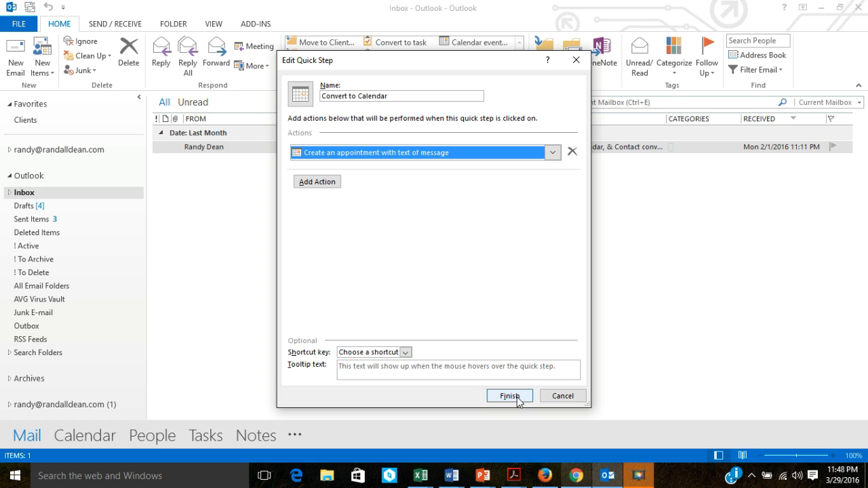
click(509, 395)
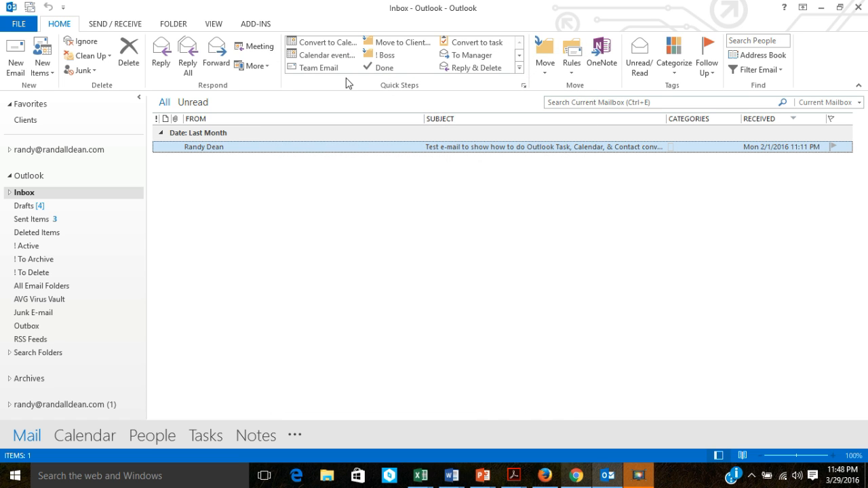
mouse_move(333, 50)
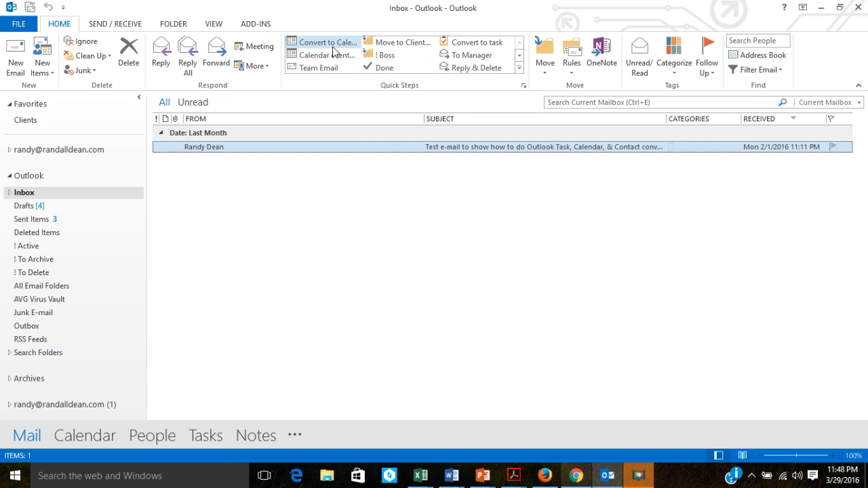
mouse_move(333, 42)
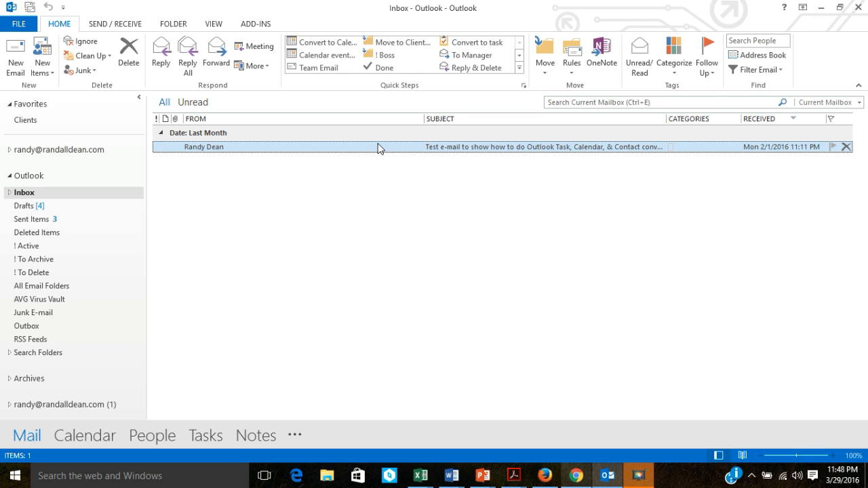
mouse_move(513, 80)
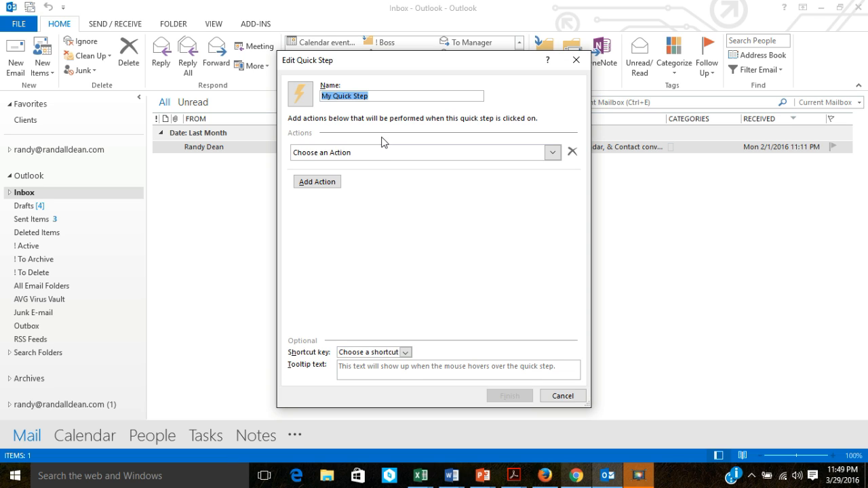
text(E-new)
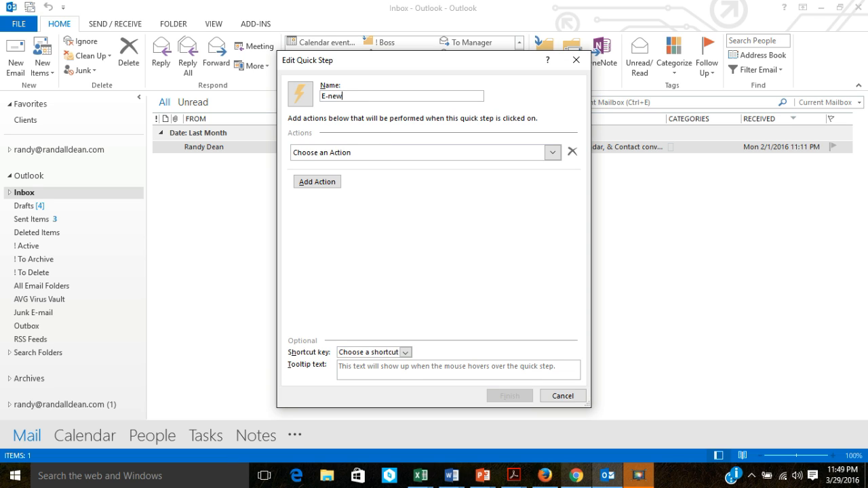
text(sletter)
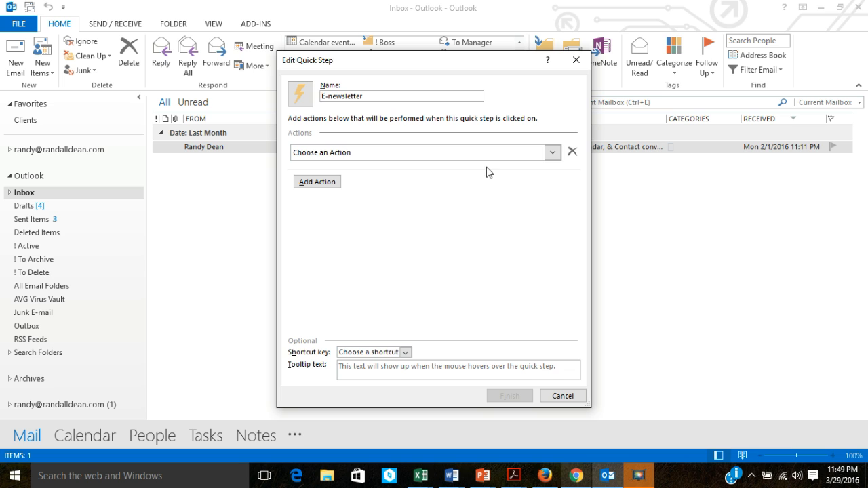
mouse_move(550, 153)
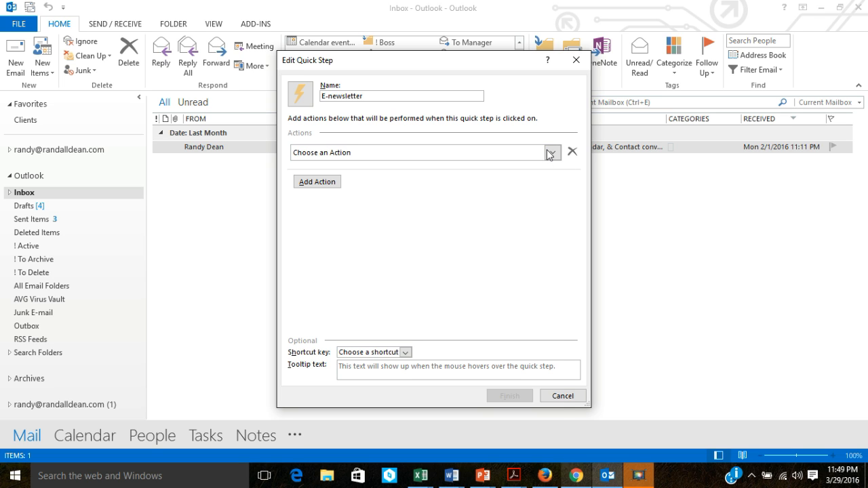
click(553, 152)
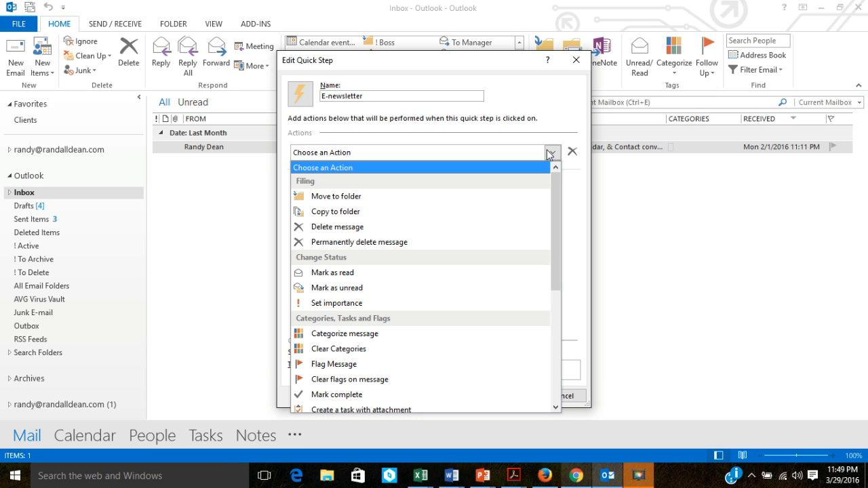
mouse_move(400, 272)
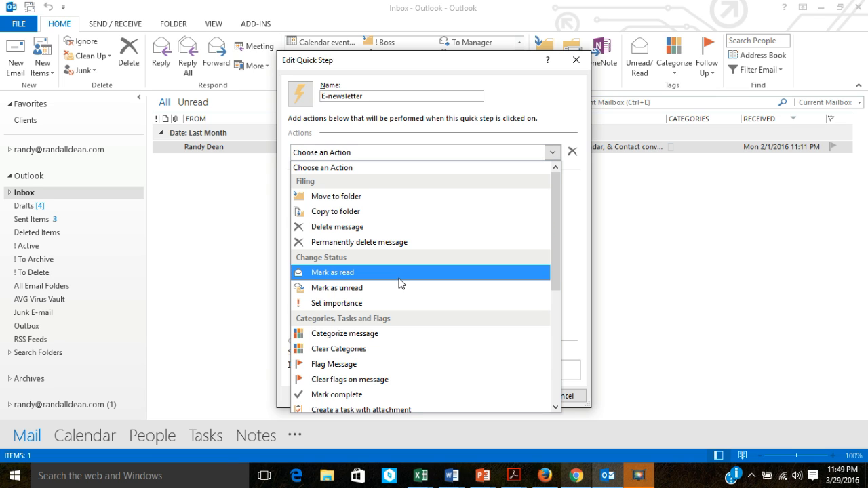
click(332, 272)
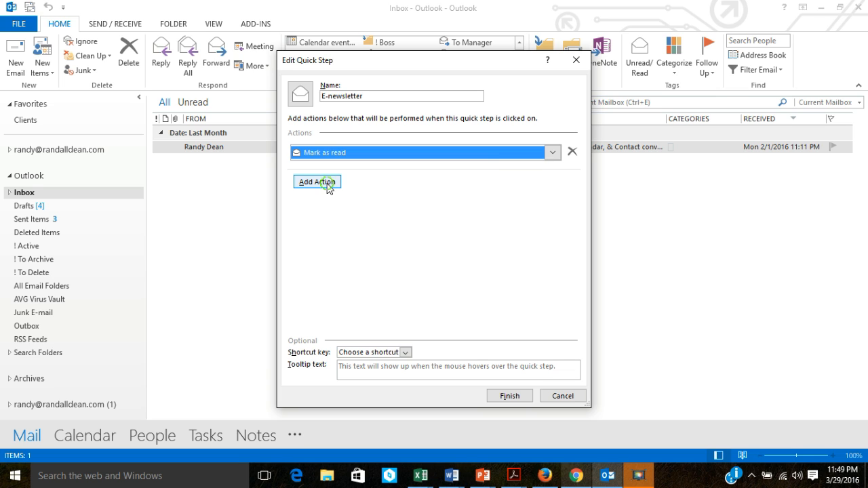
click(317, 182)
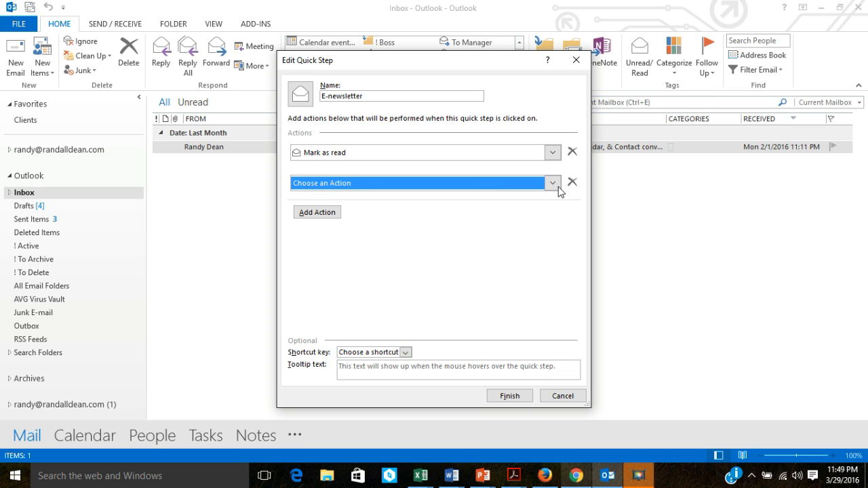
click(553, 183)
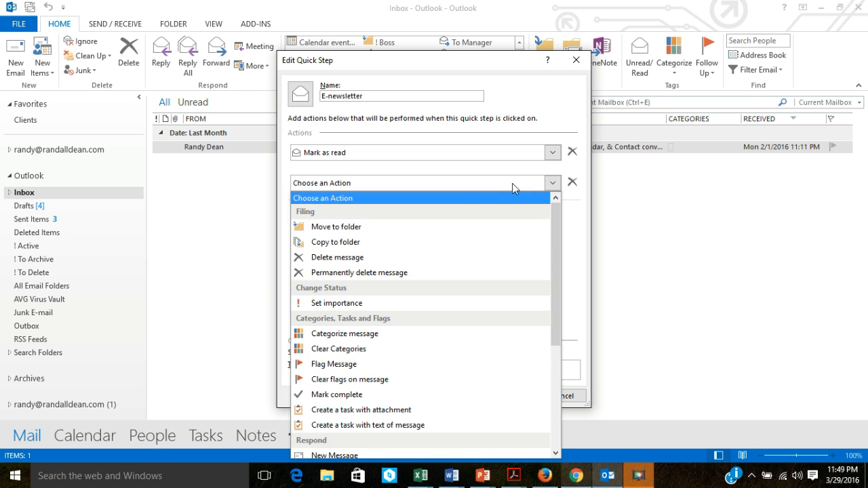
click(336, 227)
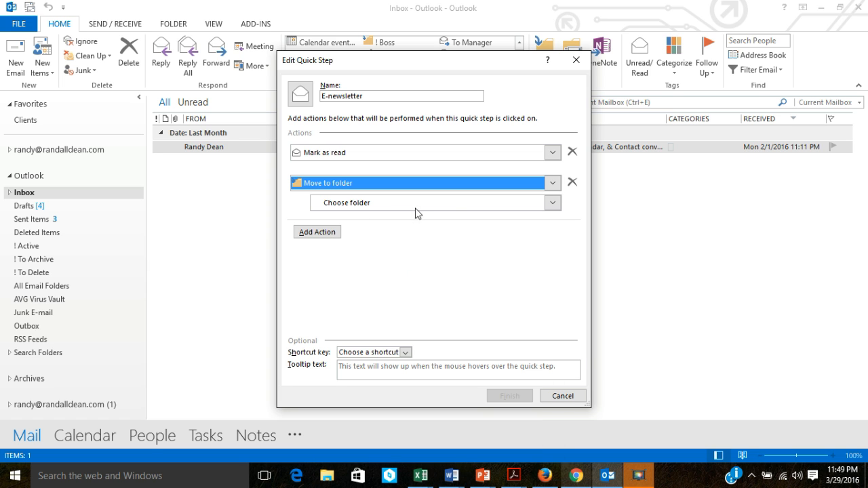
mouse_move(371, 222)
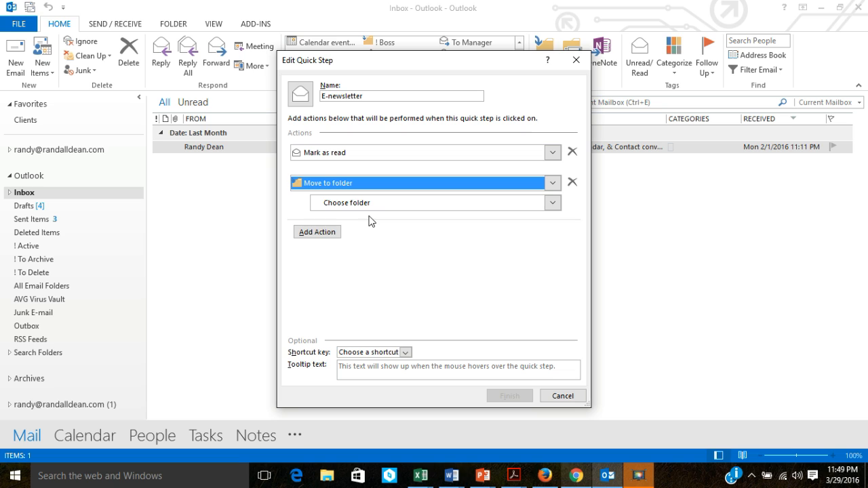
mouse_move(506, 411)
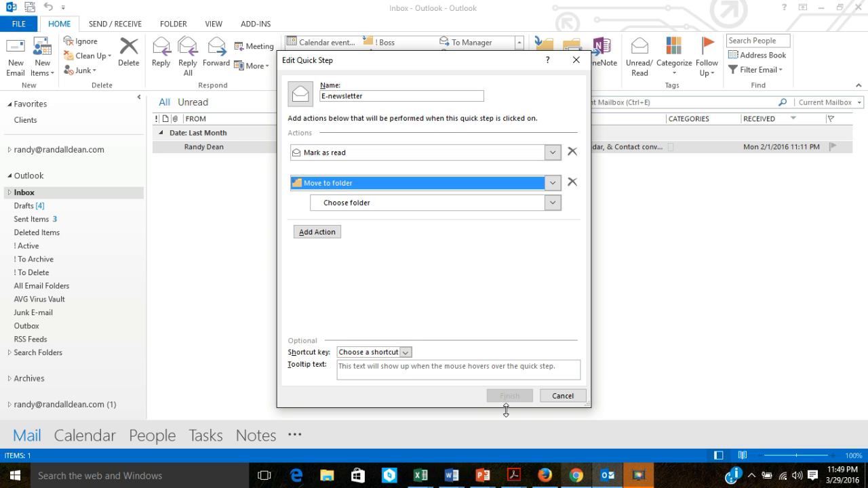
click(562, 395)
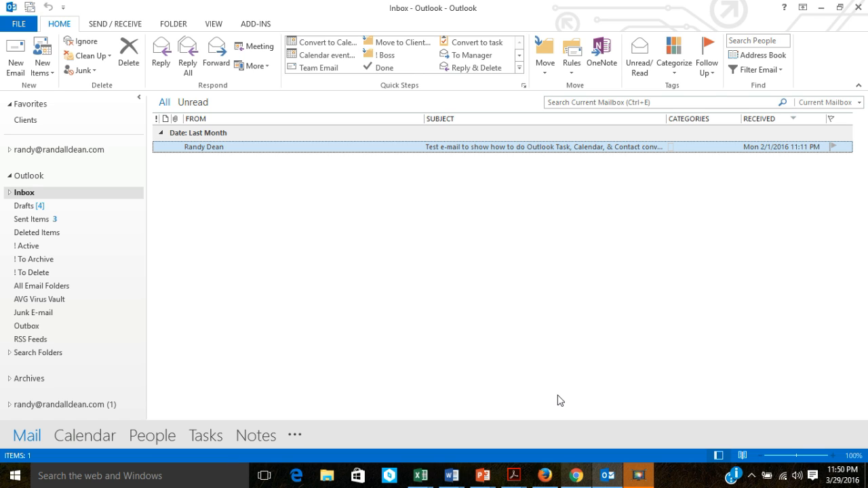
mouse_move(483, 468)
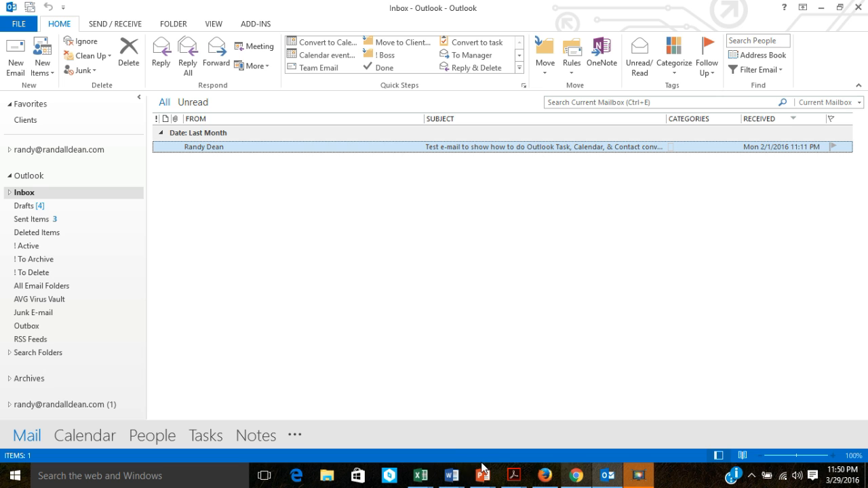
mouse_move(482, 475)
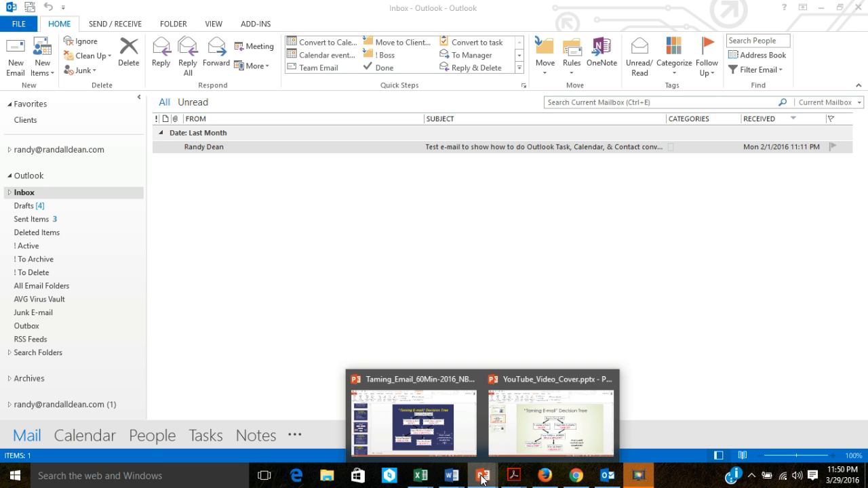
Step: Switch from Outlook to the open PowerPoint presentations
click(551, 421)
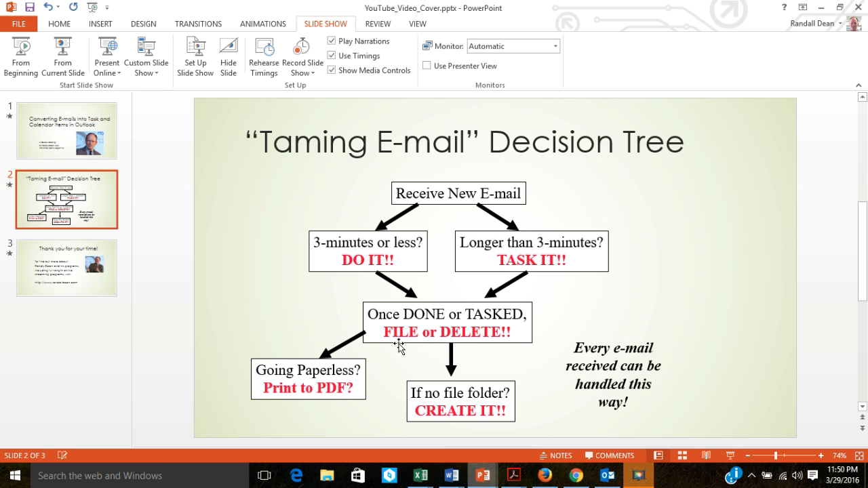
mouse_move(306, 327)
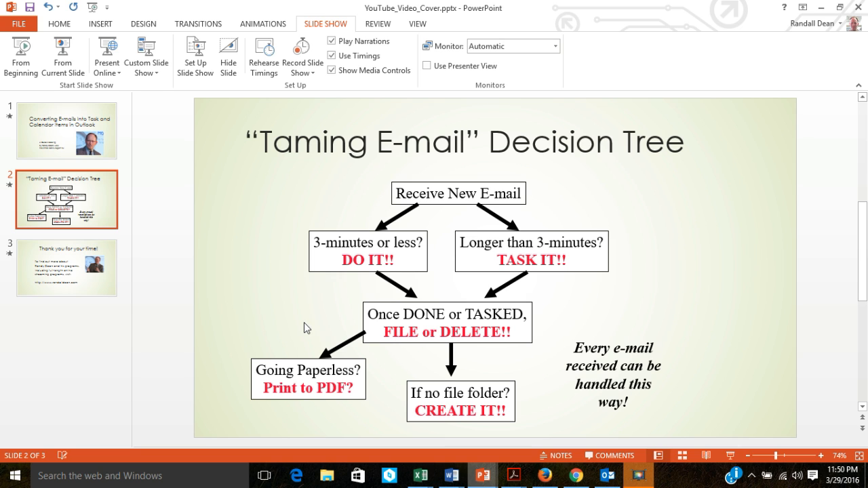
Step: Start the slide show from the 'Thank you for your time!' slide
click(66, 267)
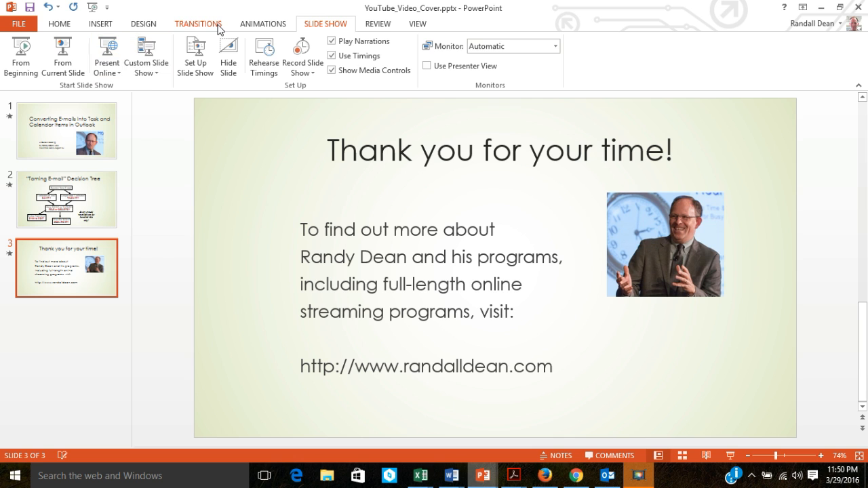
mouse_move(63, 56)
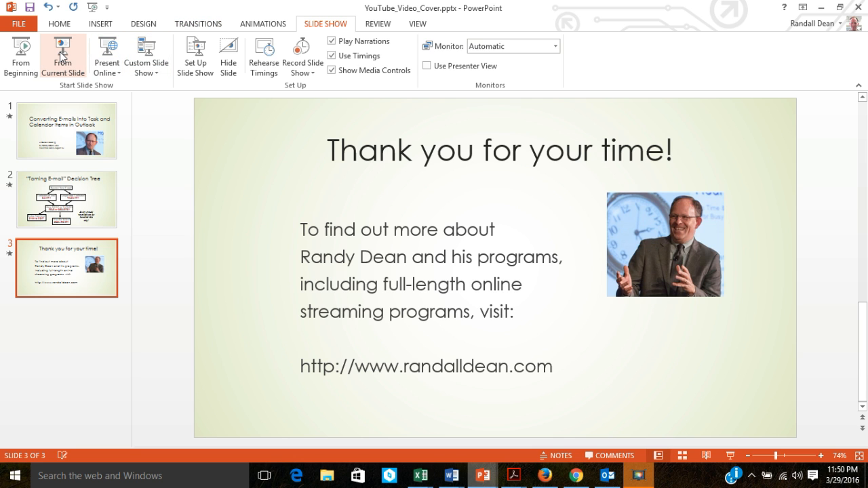
click(63, 55)
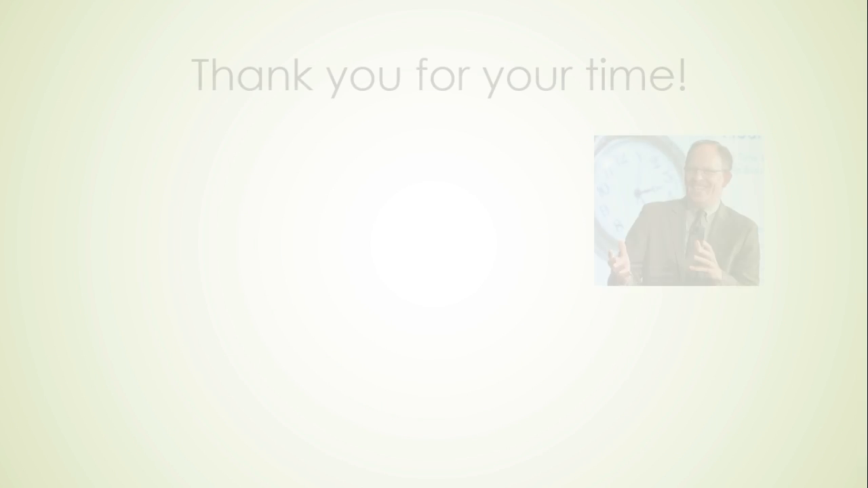